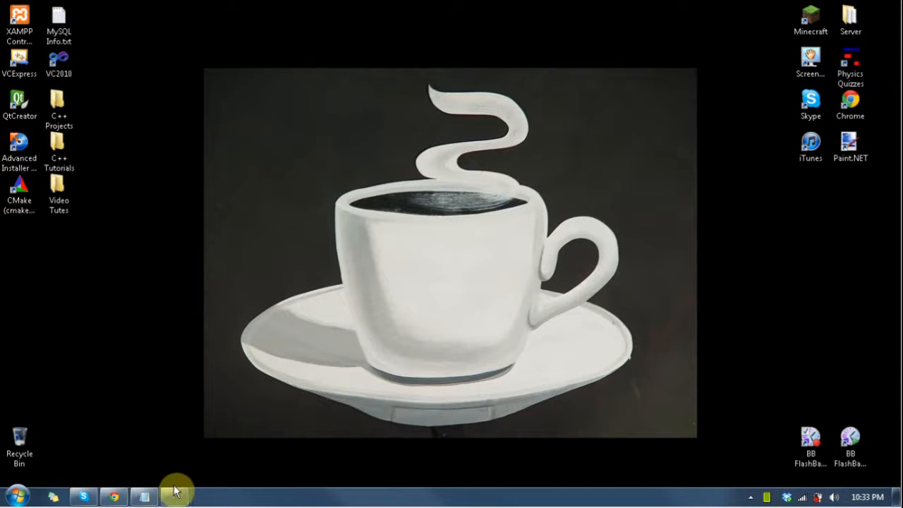
Restore the Visual Studio window showing the SwitchStatements main.cpp switch program
{"action": "left_click", "coordinate": [144, 497]}
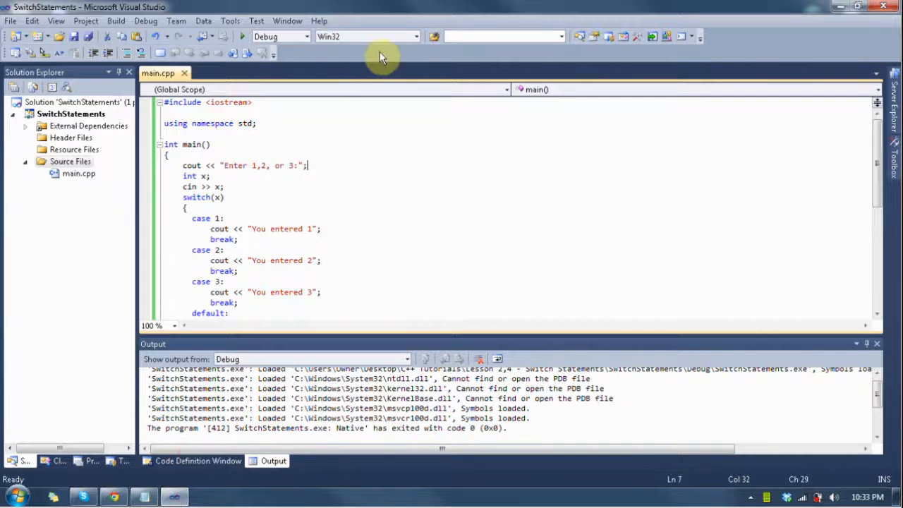
{"action": "mouse_move", "coordinate": [323, 190]}
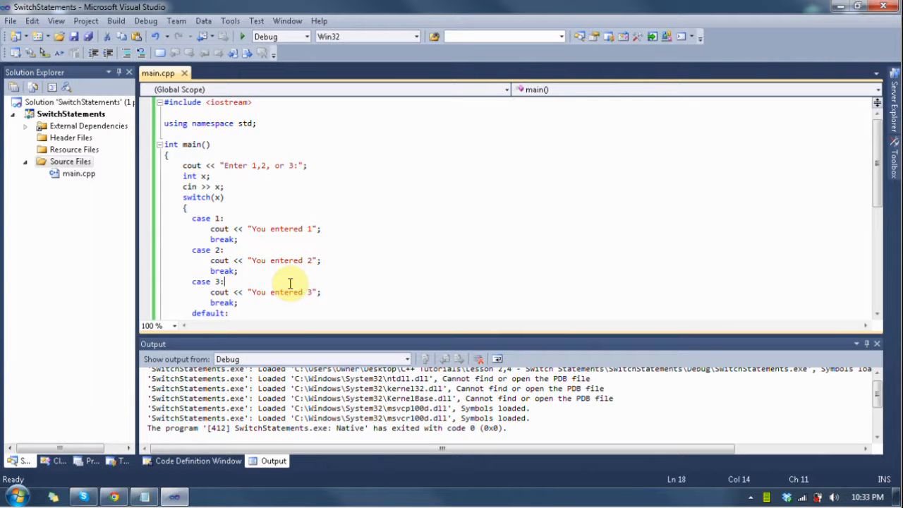
{"action": "mouse_move", "coordinate": [278, 276]}
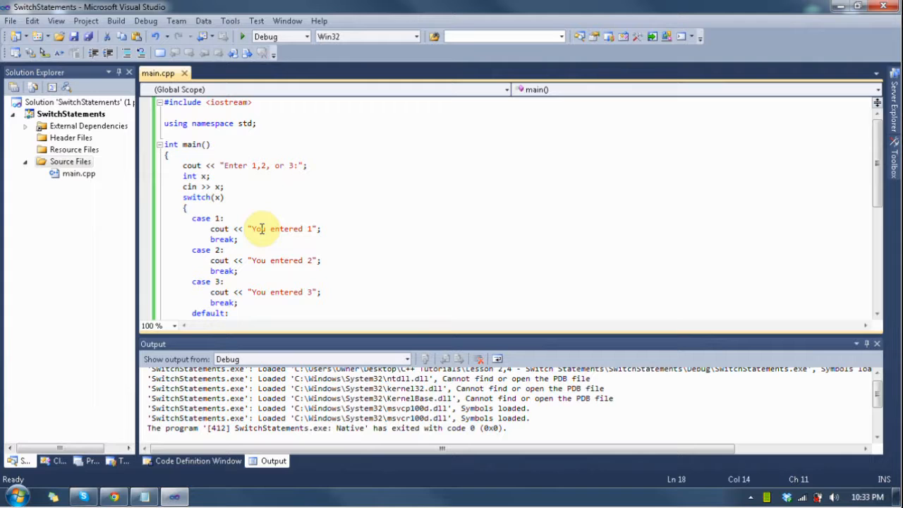
{"action": "mouse_move", "coordinate": [271, 211]}
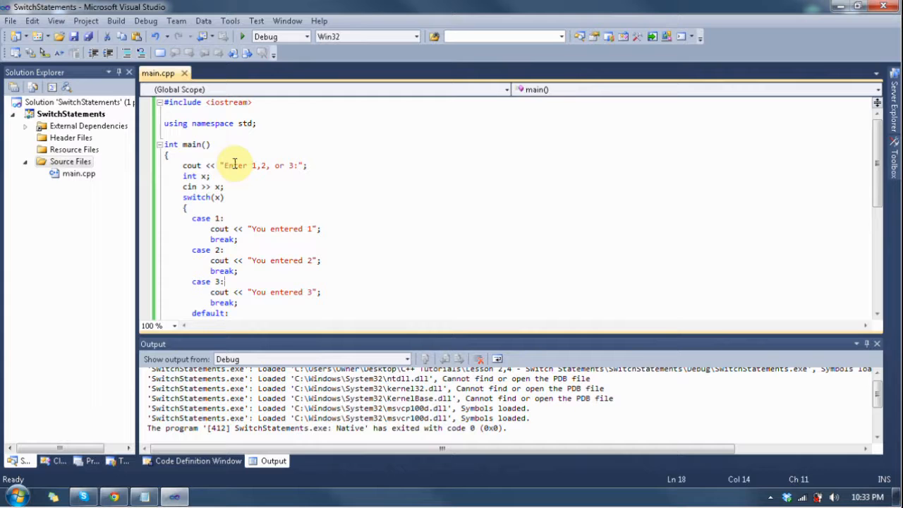
Declare 'int x;' at the top of main and space the header as 'switch (x)'
{"action": "left_click", "coordinate": [296, 165]}
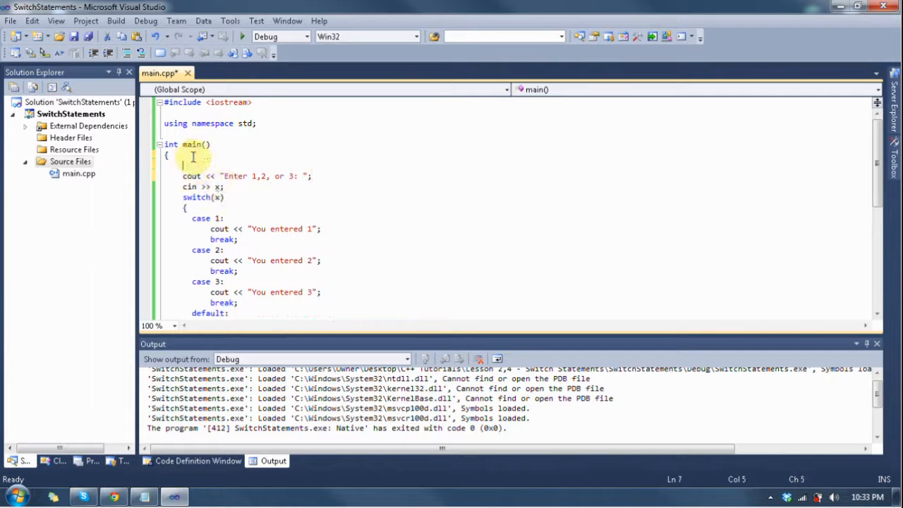
{"action": "type", "text": "int x;"}
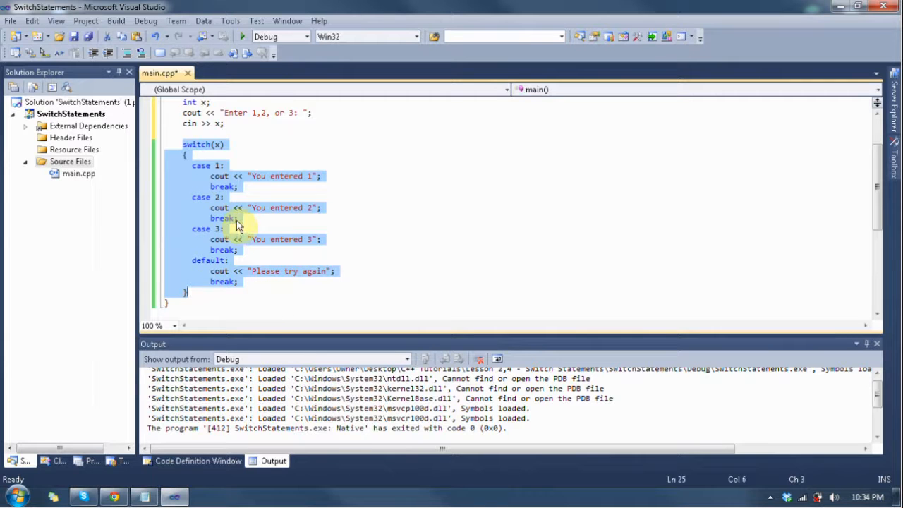
{"action": "left_click", "coordinate": [219, 143]}
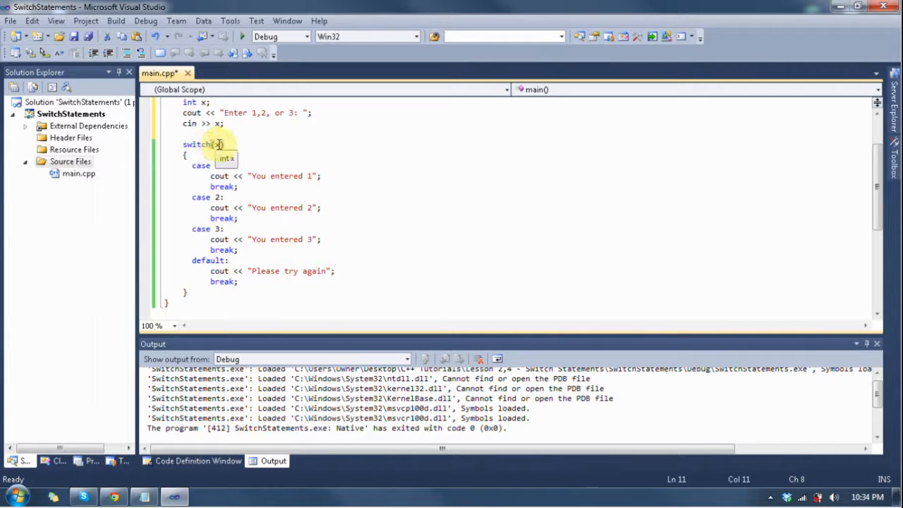
{"action": "double_click", "coordinate": [196, 144]}
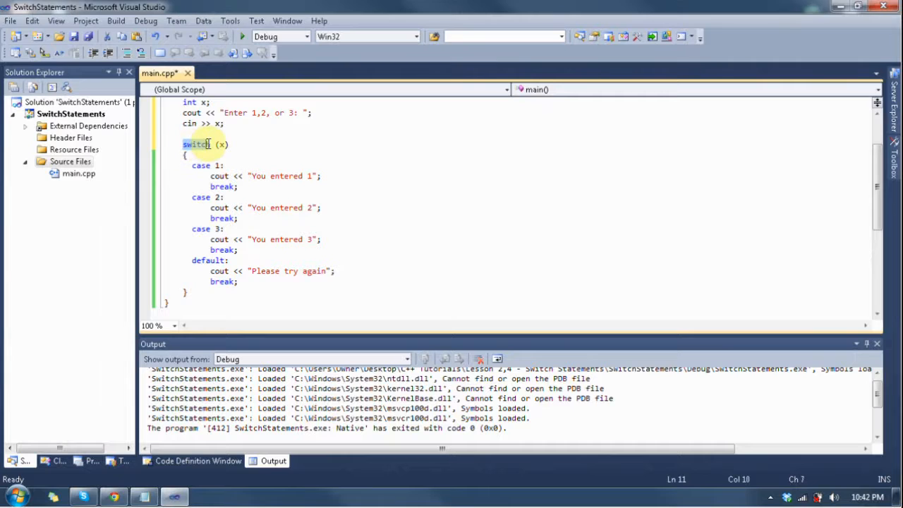
{"action": "left_click", "coordinate": [231, 144]}
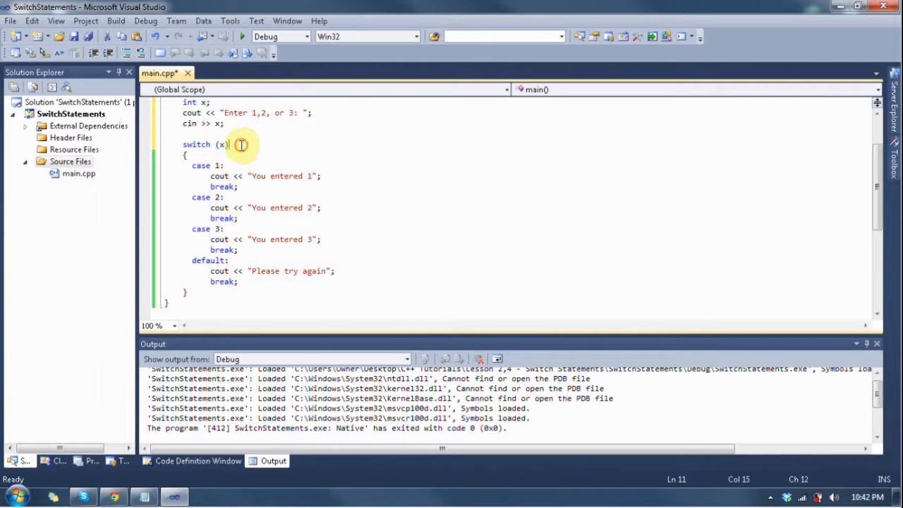
{"action": "mouse_move", "coordinate": [233, 144]}
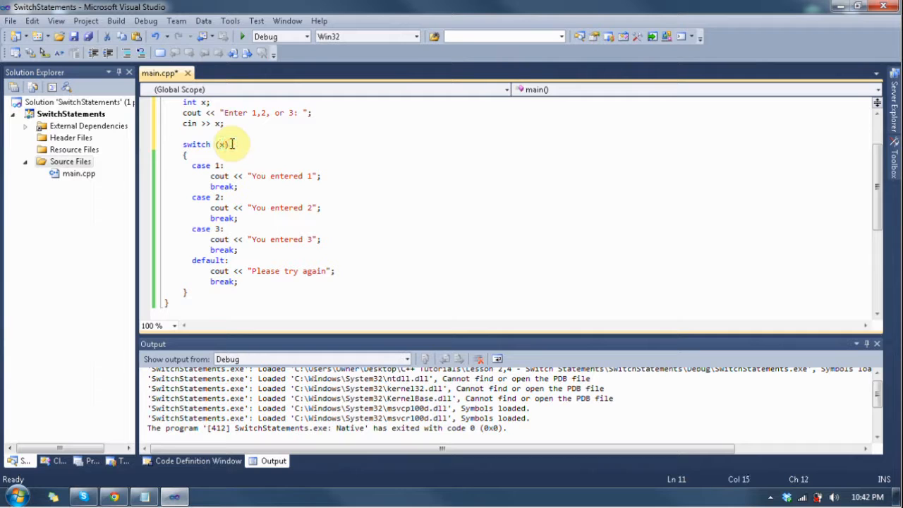
{"action": "mouse_move", "coordinate": [238, 144]}
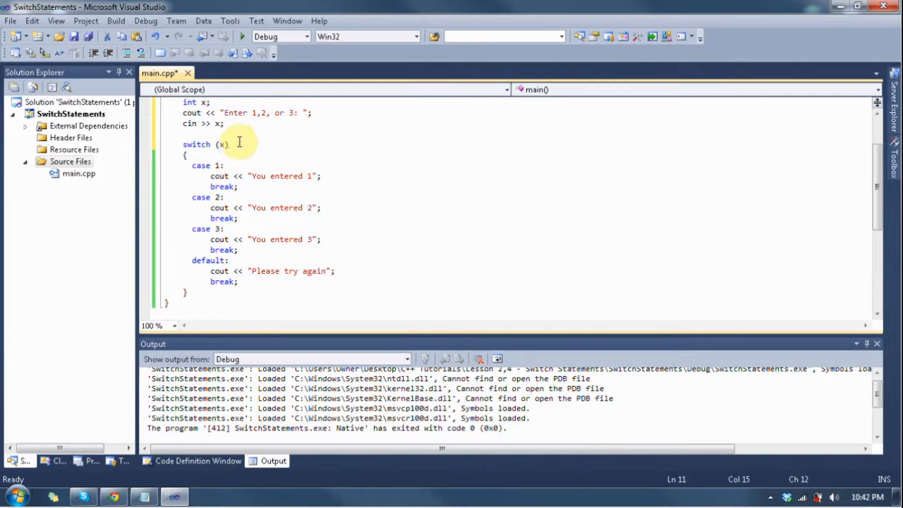
{"action": "left_click", "coordinate": [229, 144]}
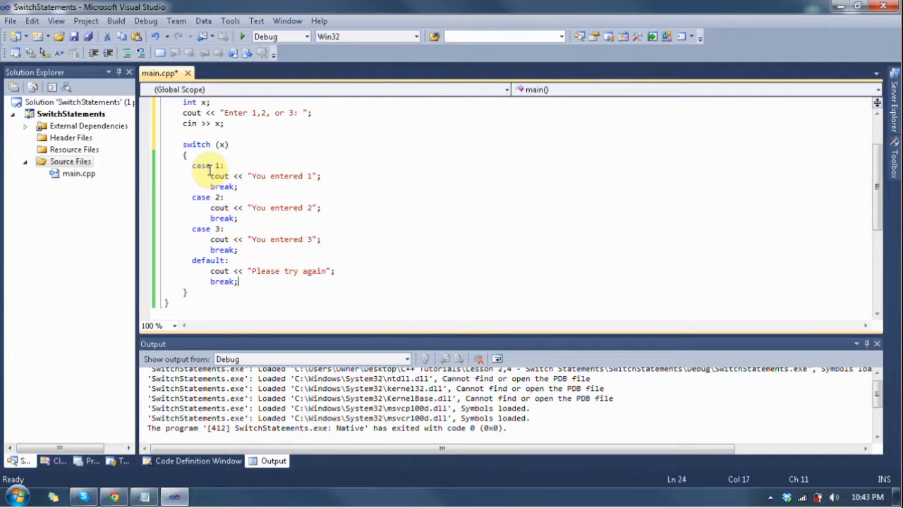
Comment case 1 with '// if (x == 1) {' and close it with '// }'
{"action": "left_click", "coordinate": [205, 165]}
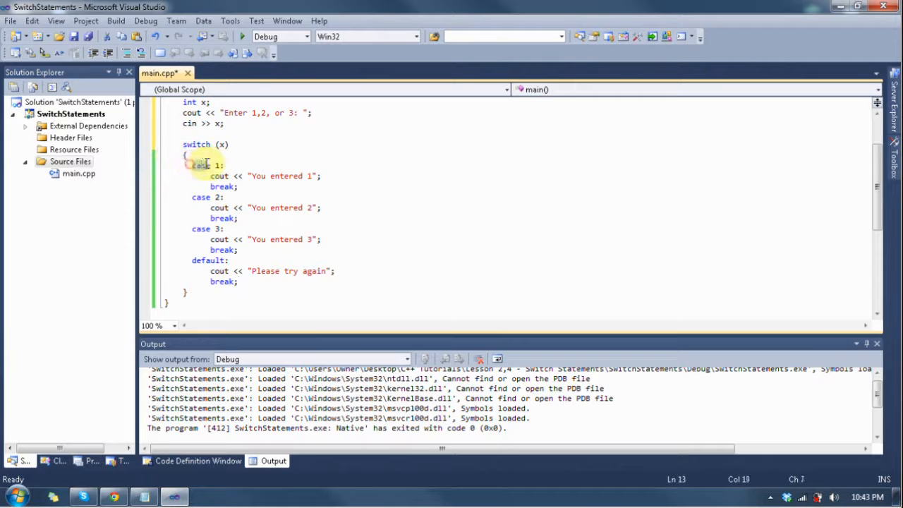
{"action": "double_click", "coordinate": [202, 165]}
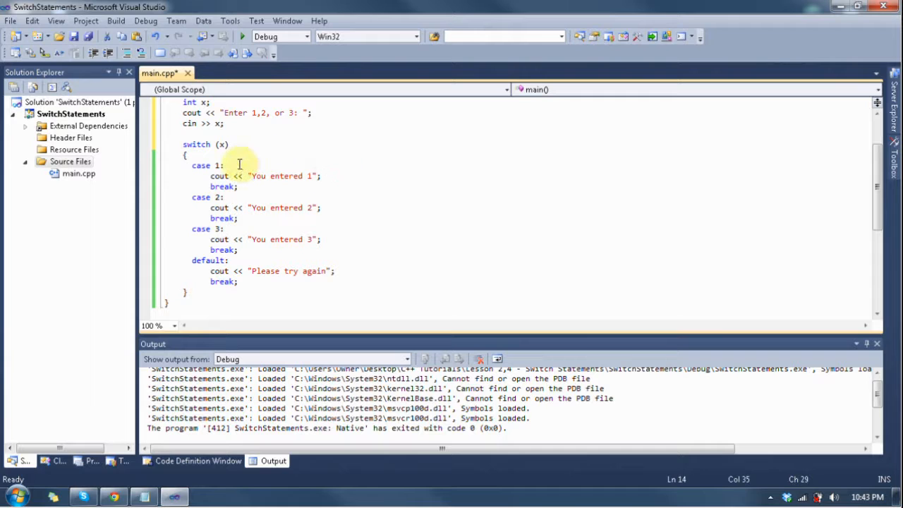
{"action": "left_click", "coordinate": [218, 186]}
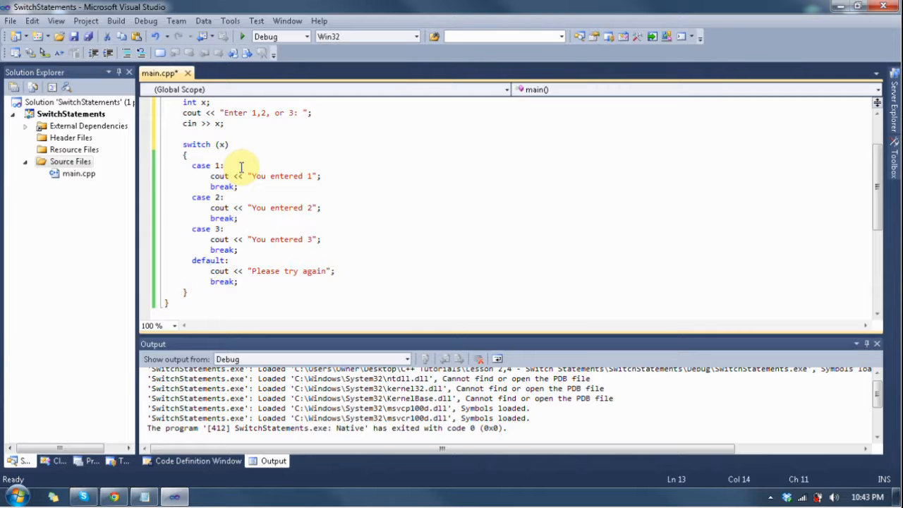
{"action": "type", "text": "// {"}
{"action": "left_click", "coordinate": [266, 186]}
{"action": "type", "text": " // }"}
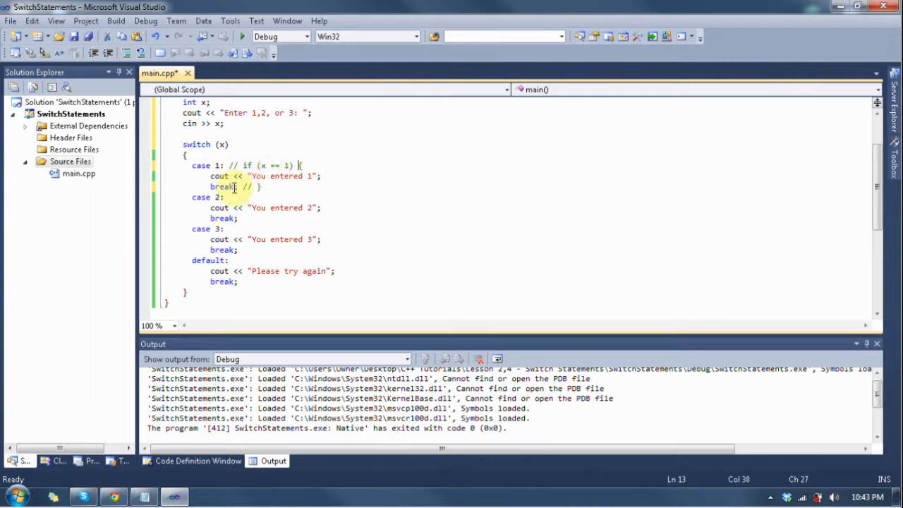
{"action": "mouse_move", "coordinate": [200, 207]}
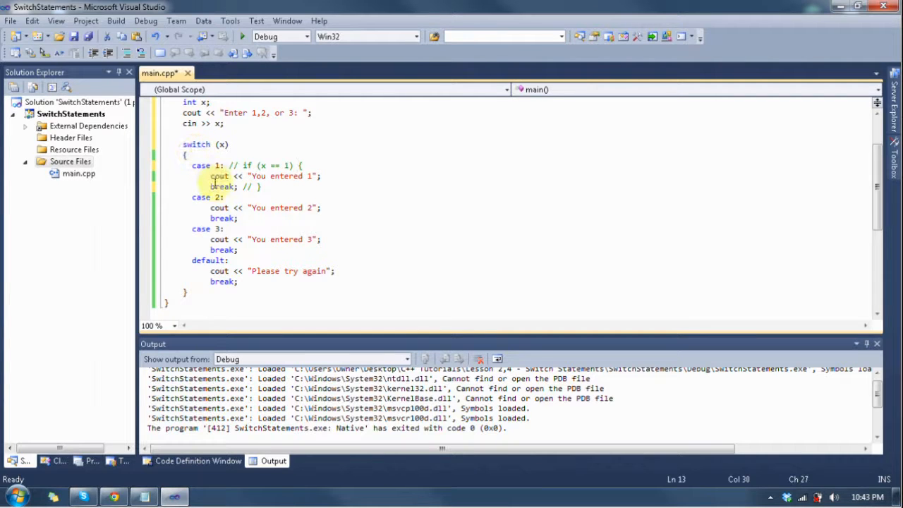
{"action": "mouse_move", "coordinate": [219, 175]}
{"action": "type", "text": " // if (x == 3) {"}
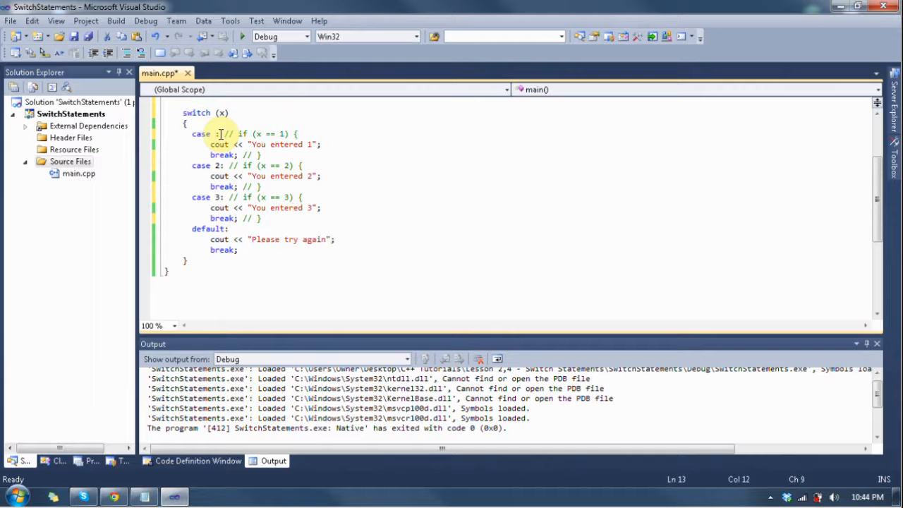
Replace the character case labels, including 'a', with the numbers 1, 2 and 3
{"action": "type", "text": "1:"}
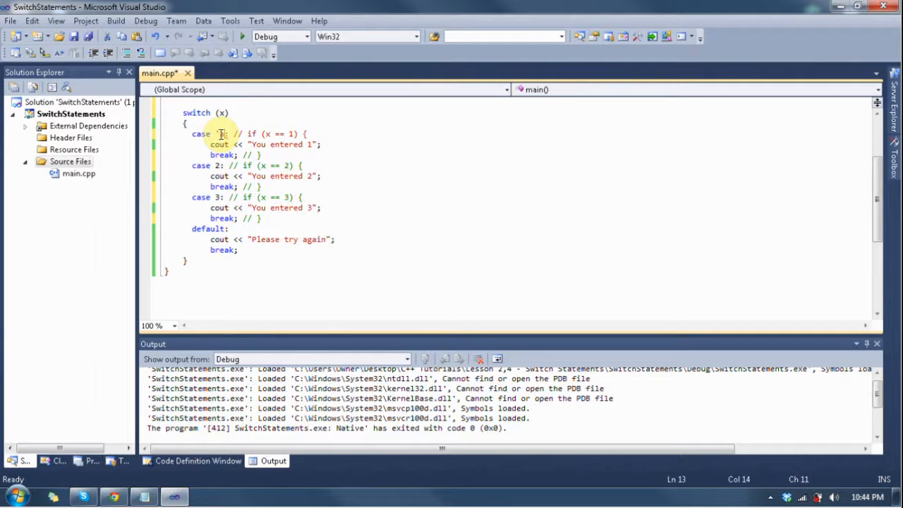
{"action": "type", "text": "'a'"}
{"action": "left_click", "coordinate": [247, 197]}
{"action": "type", "text": "'c'"}
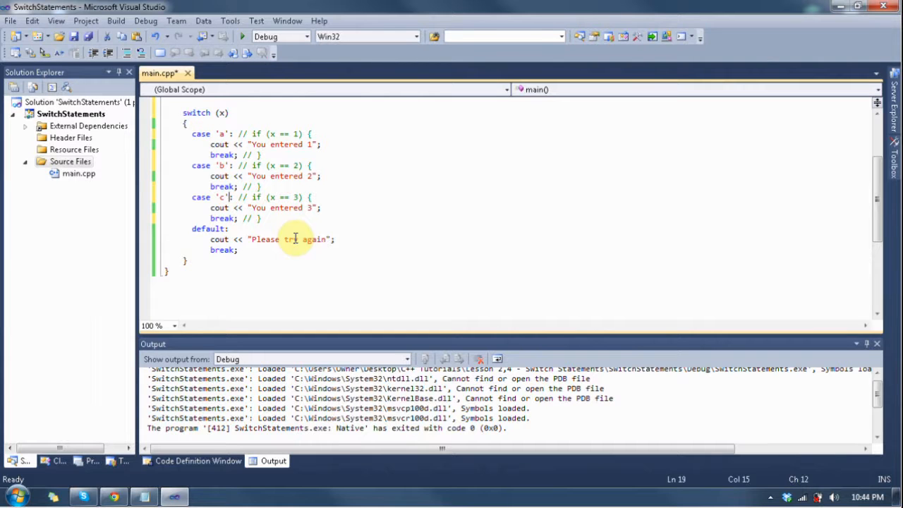
{"action": "key", "text": "Backspace"}
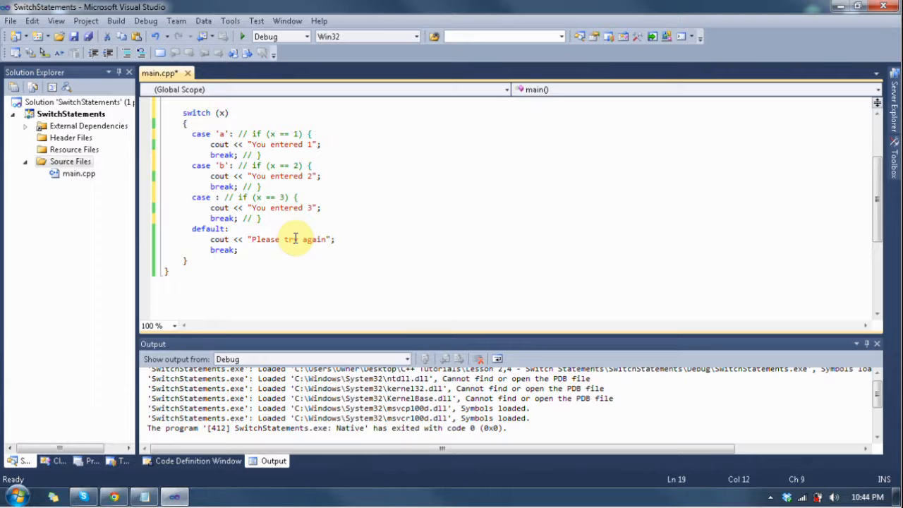
{"action": "type", "text": "2."}
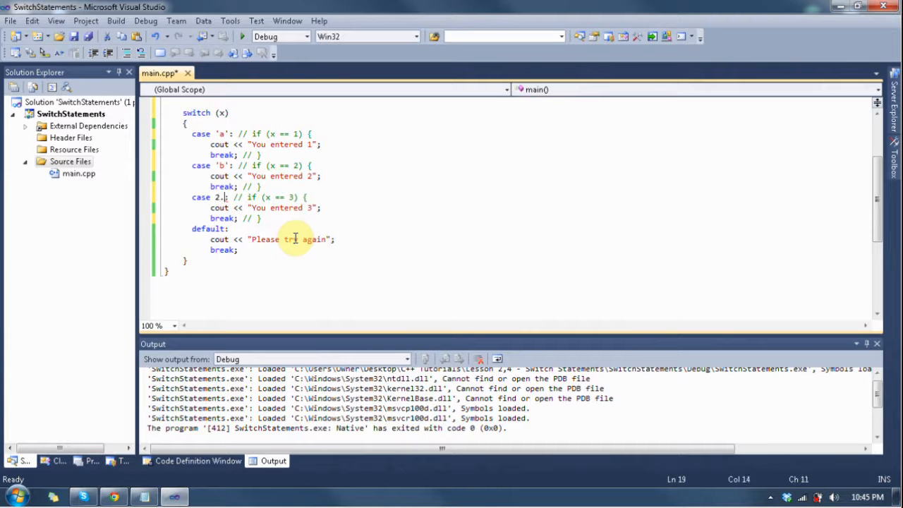
{"action": "key", "text": "BackSpace"}
{"action": "type", "text": "3"}
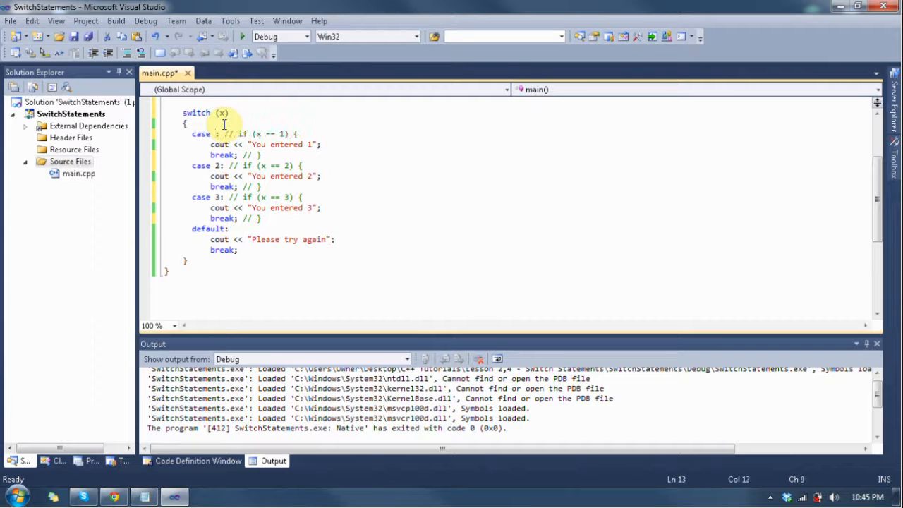
{"action": "type", "text": "1"}
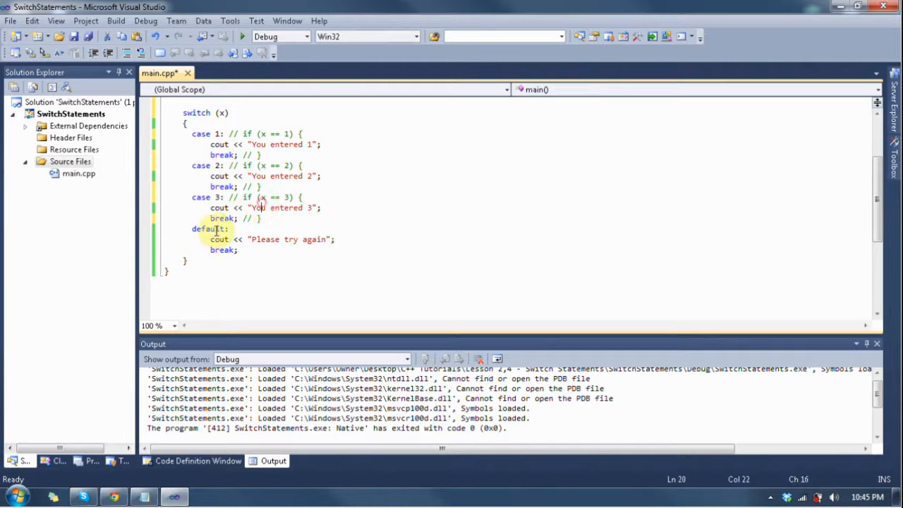
Annotate default: with '// else {' and follow its break with '// }'
{"action": "double_click", "coordinate": [207, 228]}
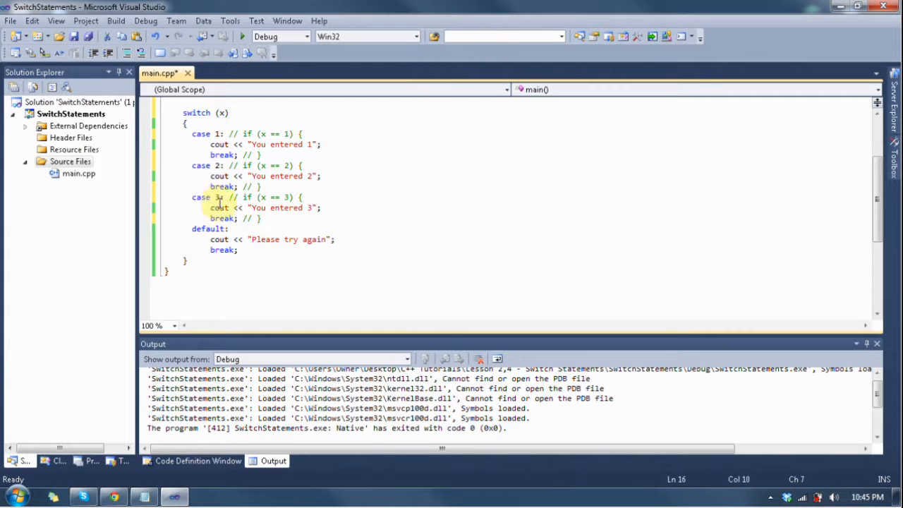
{"action": "double_click", "coordinate": [210, 228]}
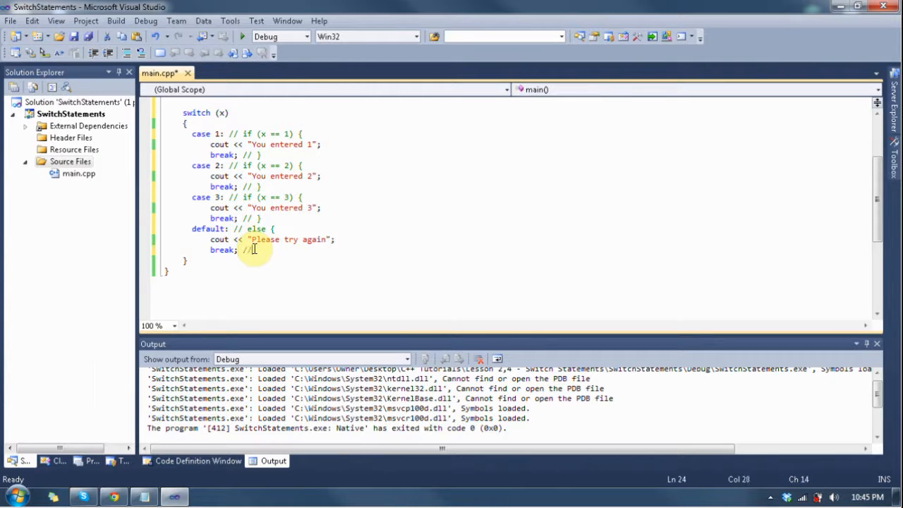
{"action": "type", "text": "}"}
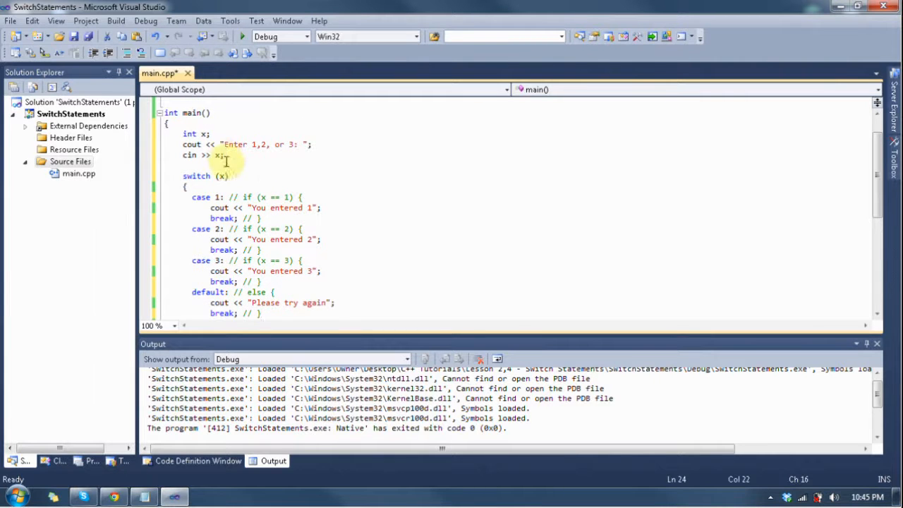
Build the out-of-date project and run the switch program until it exits with code 0
{"action": "left_click", "coordinate": [242, 36]}
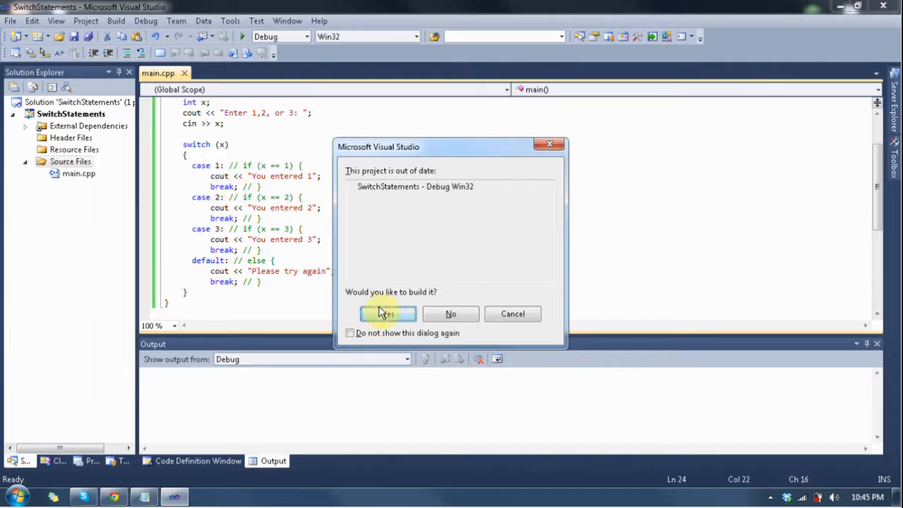
{"action": "left_click", "coordinate": [388, 314]}
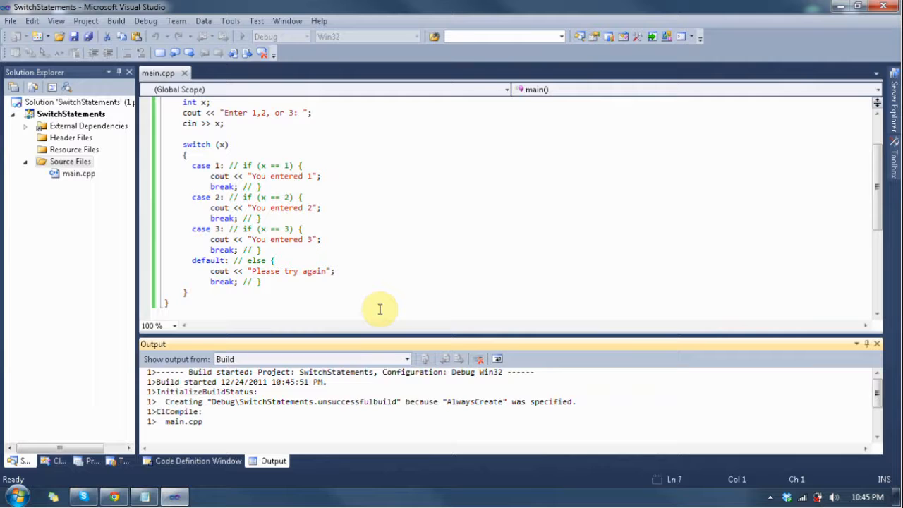
{"action": "key", "text": "F5"}
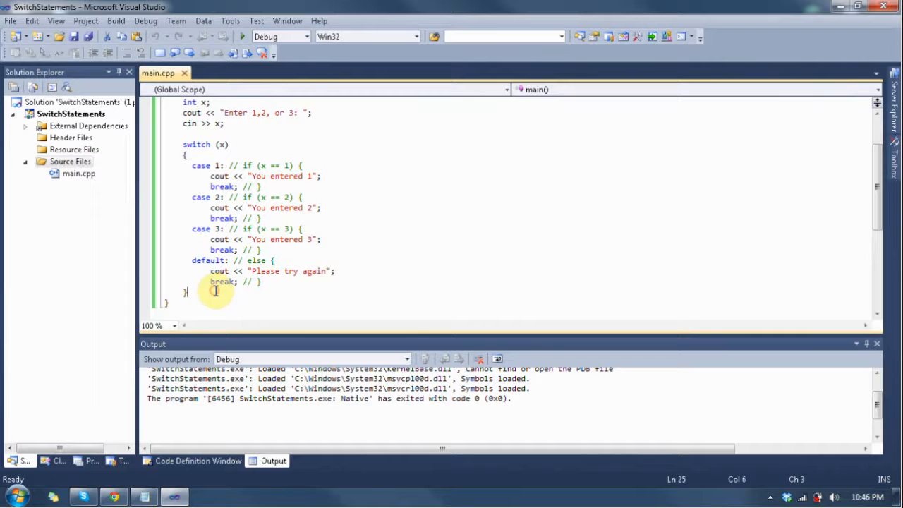
Add cin.ignore() and cin.get() after the switch and confirm rebuilding the project
{"action": "type", "text": "cin.iugno"}
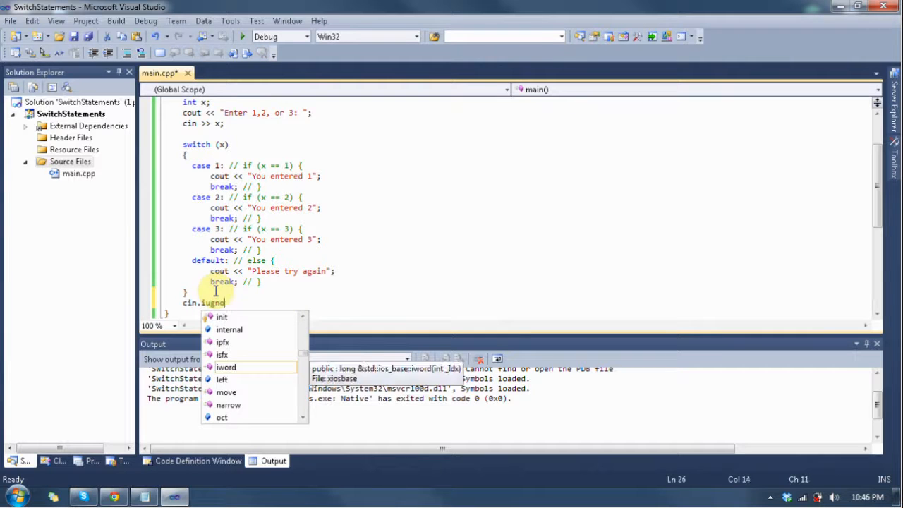
{"action": "type", "text": "ignore();"}
{"action": "type", "text": "cin.get();"}
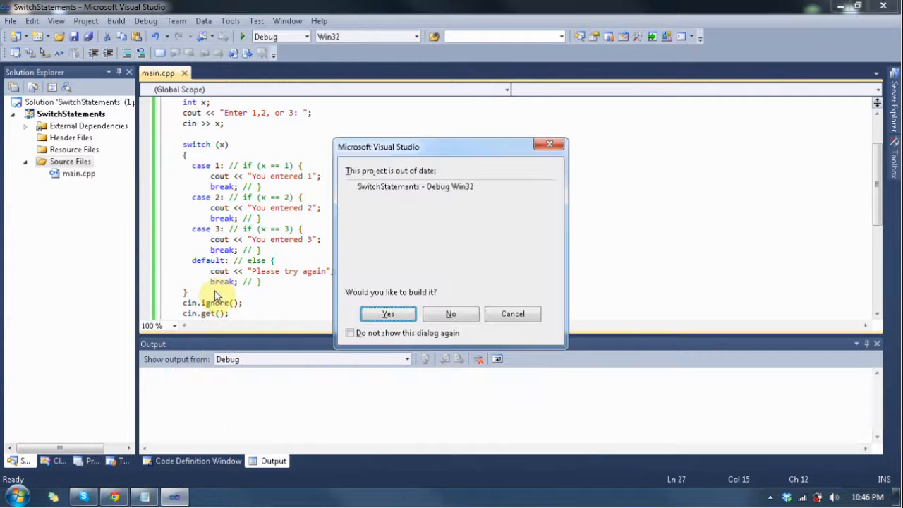
{"action": "left_click", "coordinate": [388, 313]}
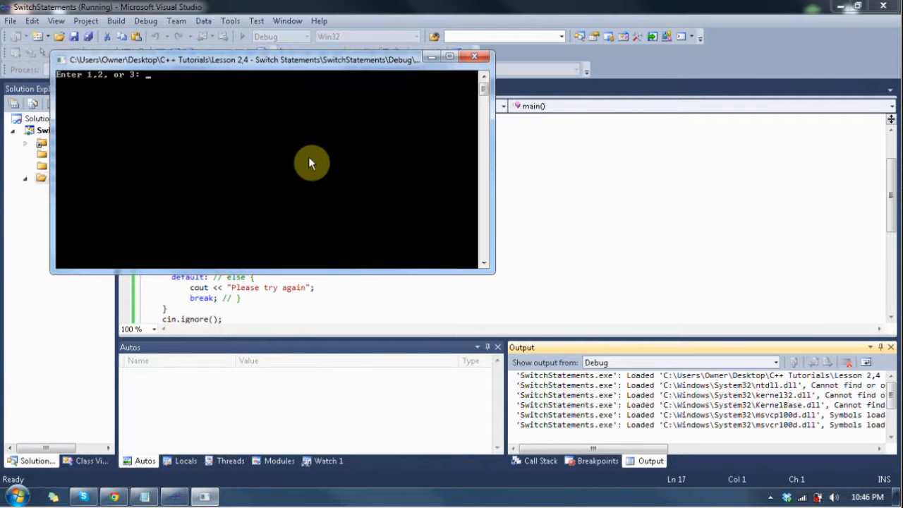
Test the running program with the inputs 1, 3 and 7
{"action": "type", "text": "1"}
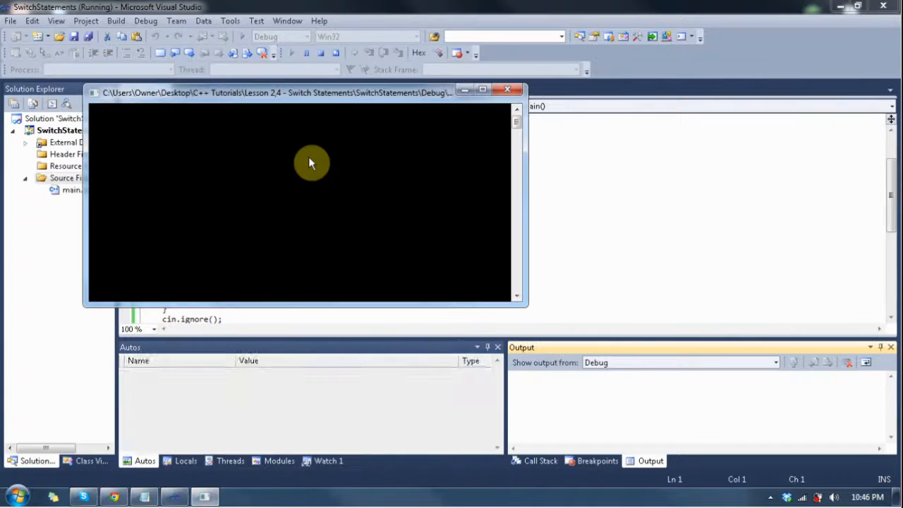
{"action": "type", "text": "3:"}
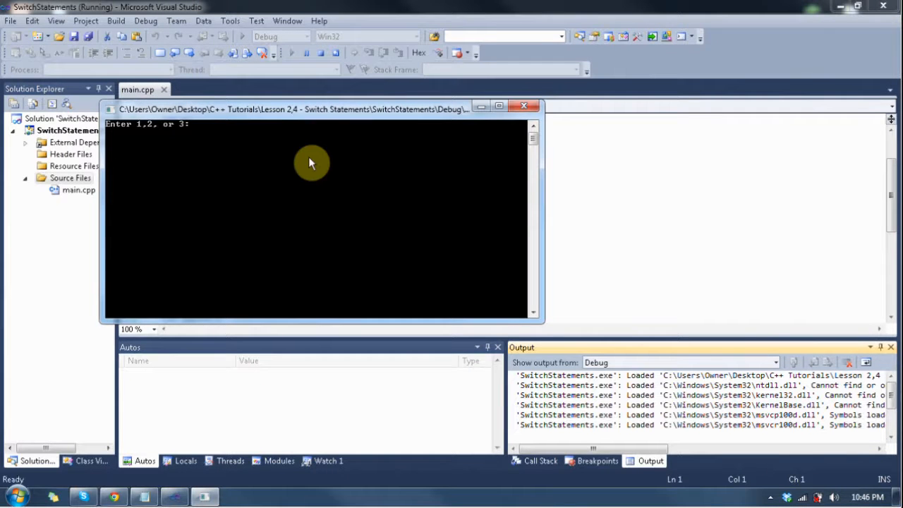
{"action": "type", "text": "7"}
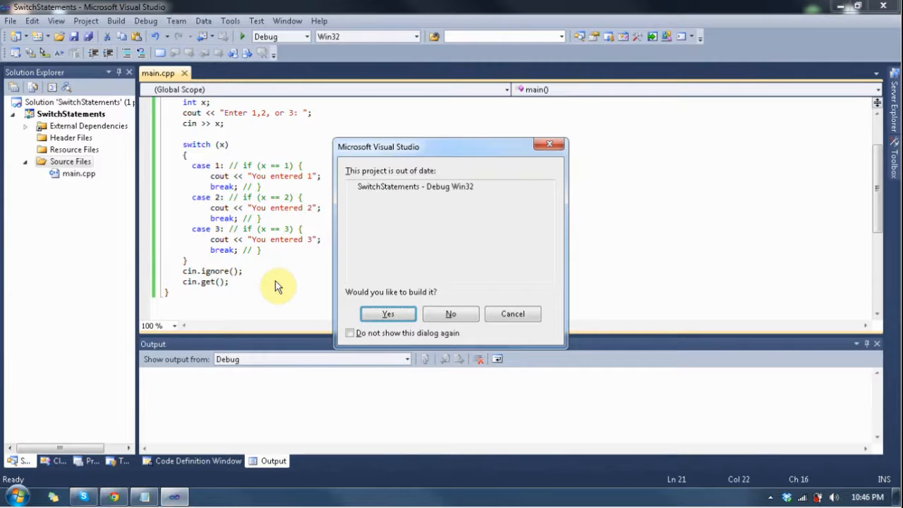
Rebuild without the default case and test the program with input 5
{"action": "left_click", "coordinate": [387, 314]}
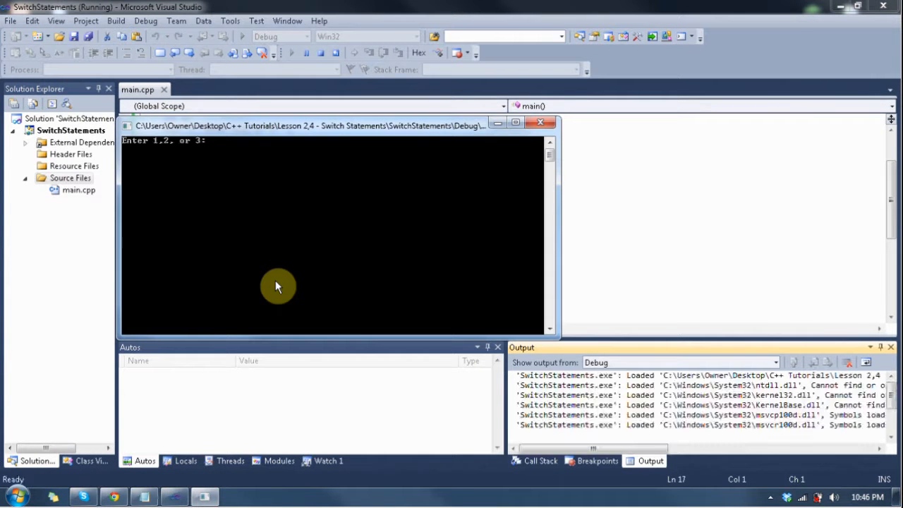
{"action": "type", "text": "5"}
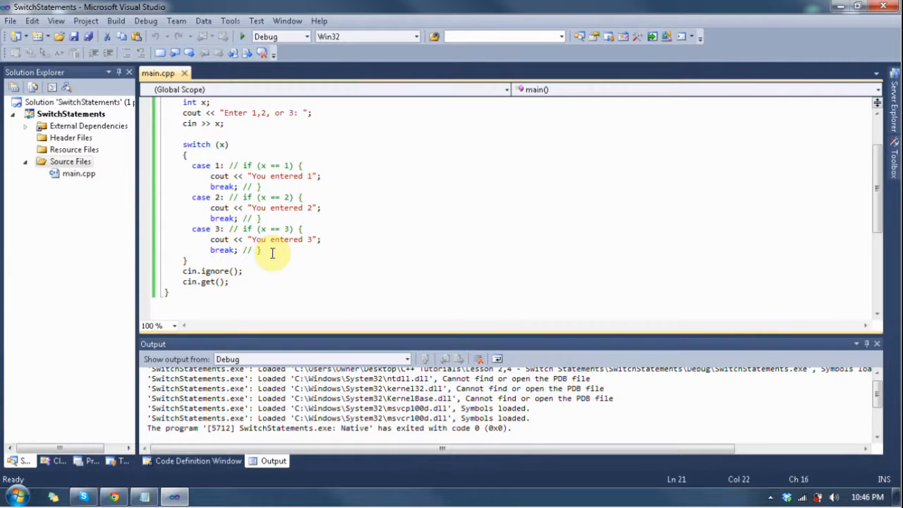
Remove the partial 'defa' and undo to restore the default case block
{"action": "type", "text": "defa"}
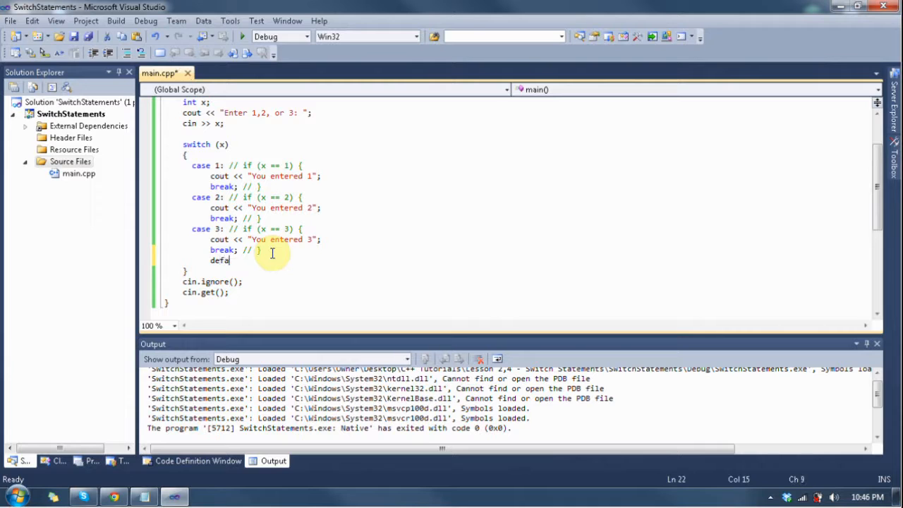
{"action": "key", "text": "BackSpace"}
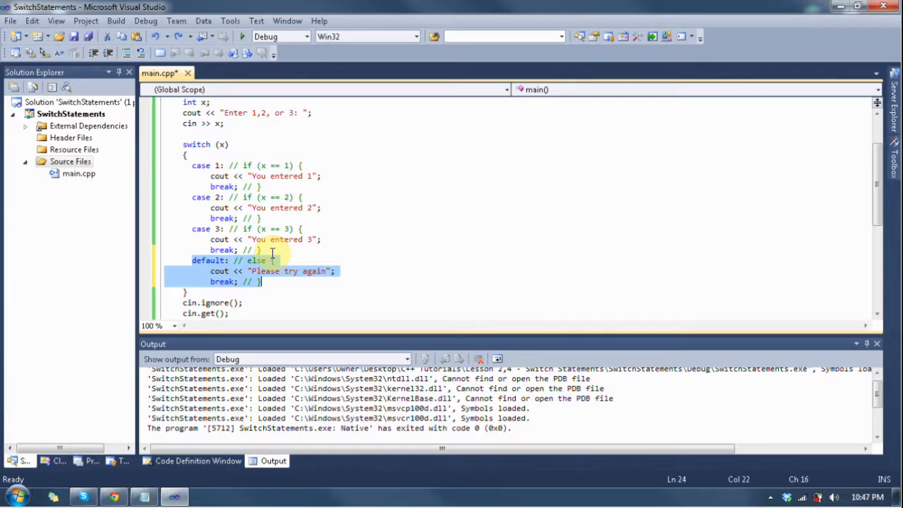
{"action": "mouse_move", "coordinate": [573, 210]}
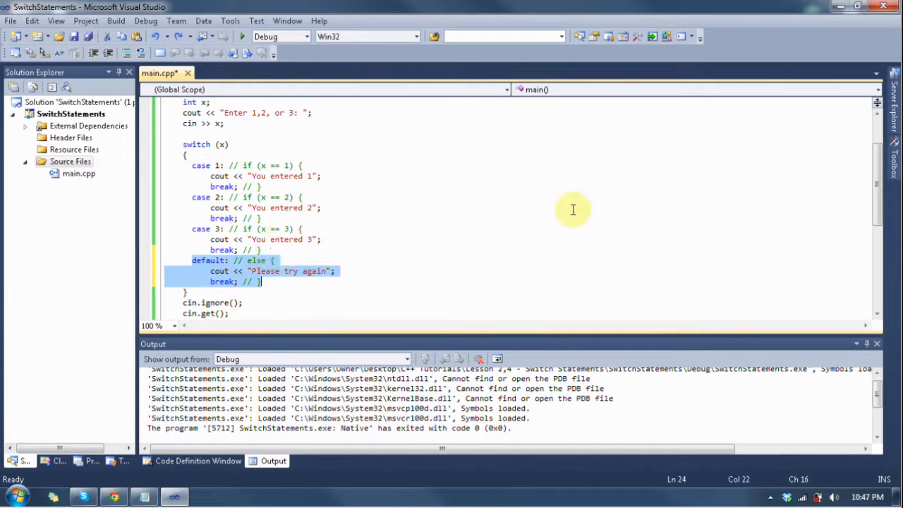